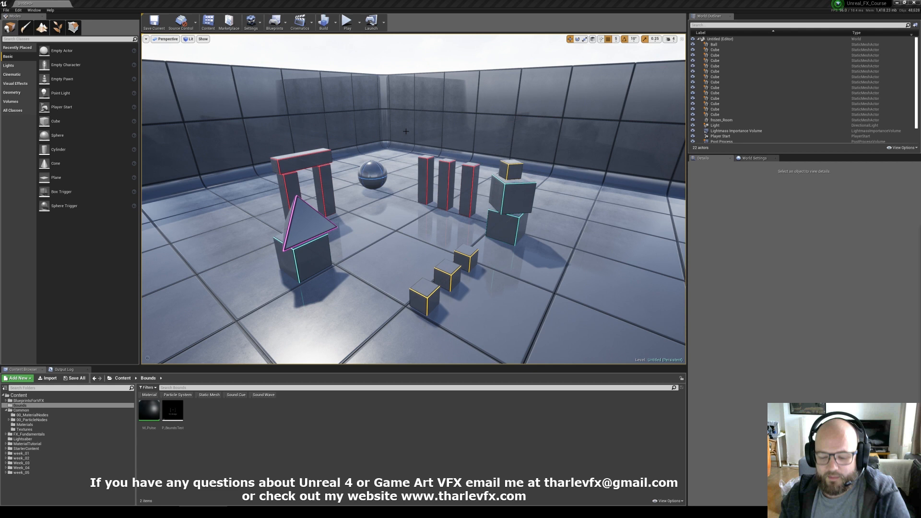
# Step: Enable Bounds under the viewport's Show > Advanced options so every mesh displays its bounds
pyautogui.click(203, 38)
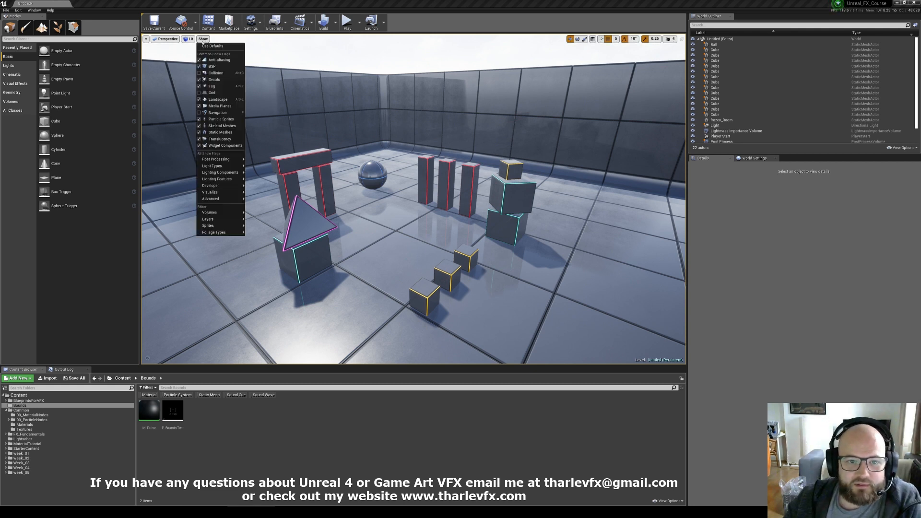
pyautogui.click(210, 198)
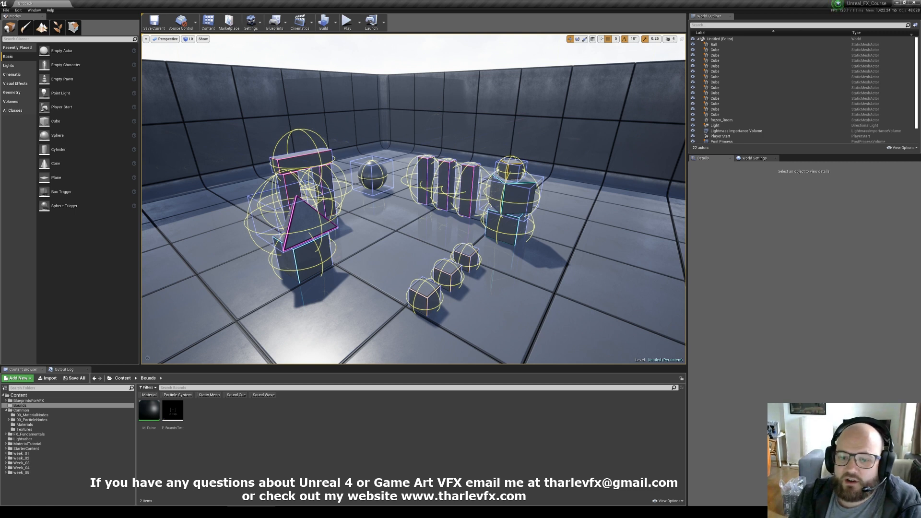
pyautogui.click(372, 173)
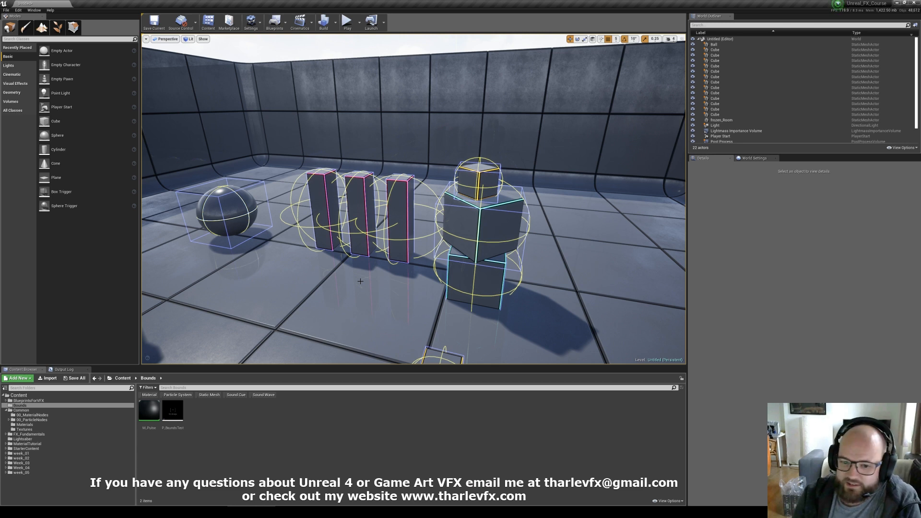
pyautogui.moveTo(314, 286)
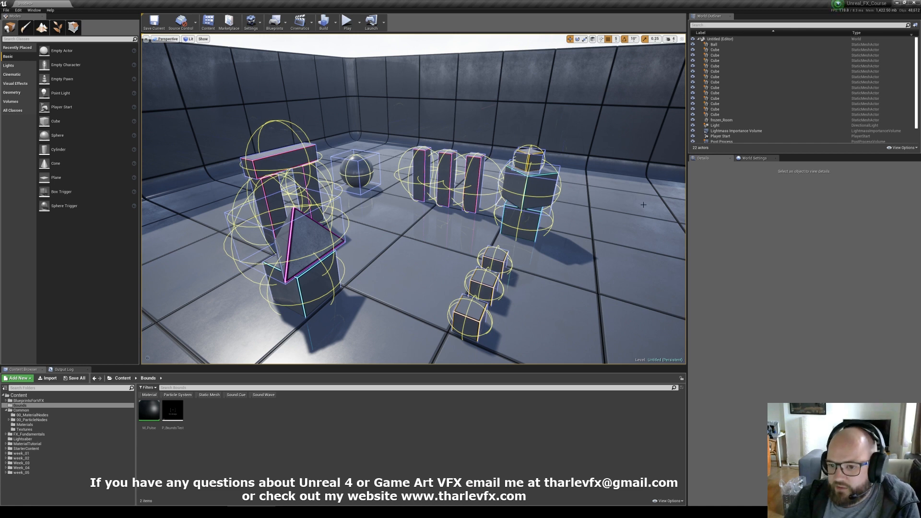
pyautogui.moveTo(393, 222)
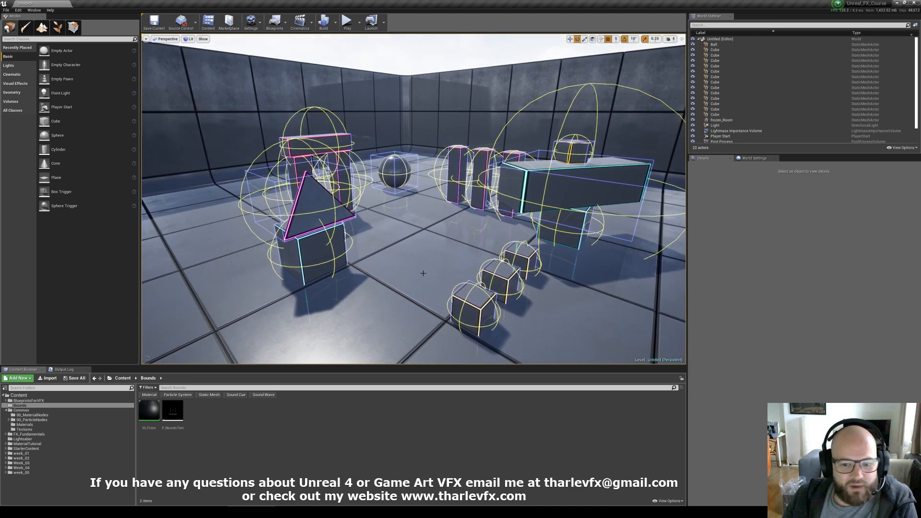
# Step: Open the M_Pulse material in the Material Editor and view its world position offset graph
pyautogui.click(148, 409)
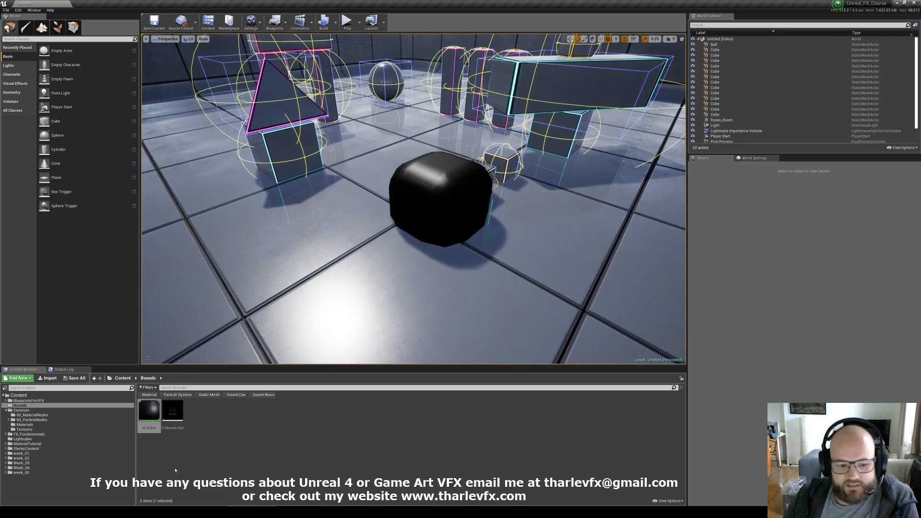
pyautogui.doubleClick(147, 410)
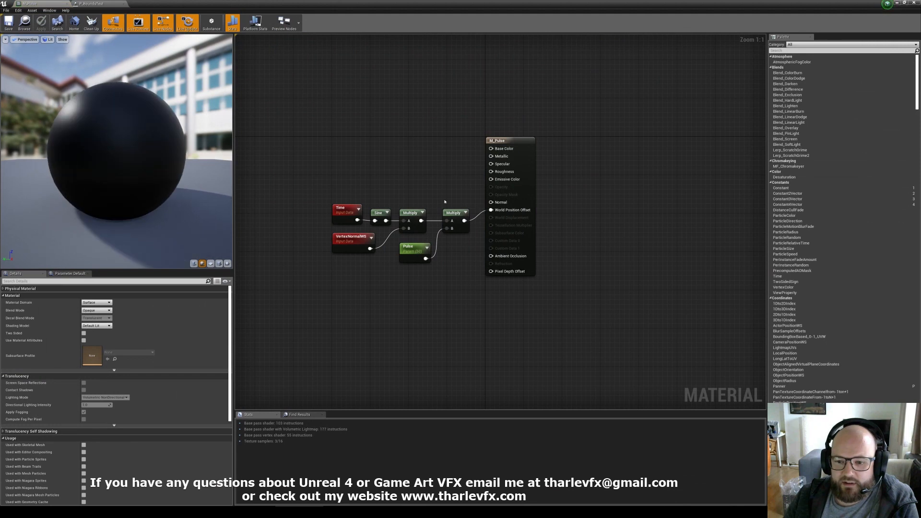
pyautogui.scroll(3)
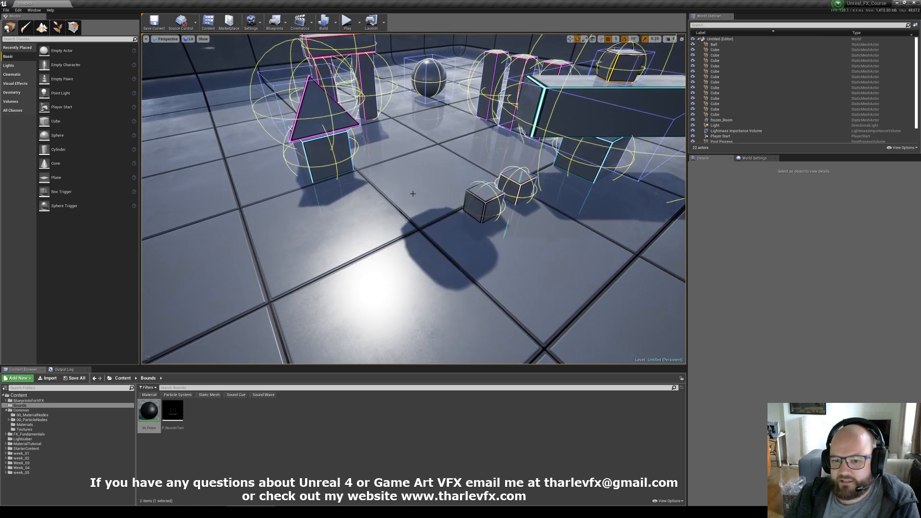
pyautogui.moveTo(444, 250)
pyautogui.write('bounds')
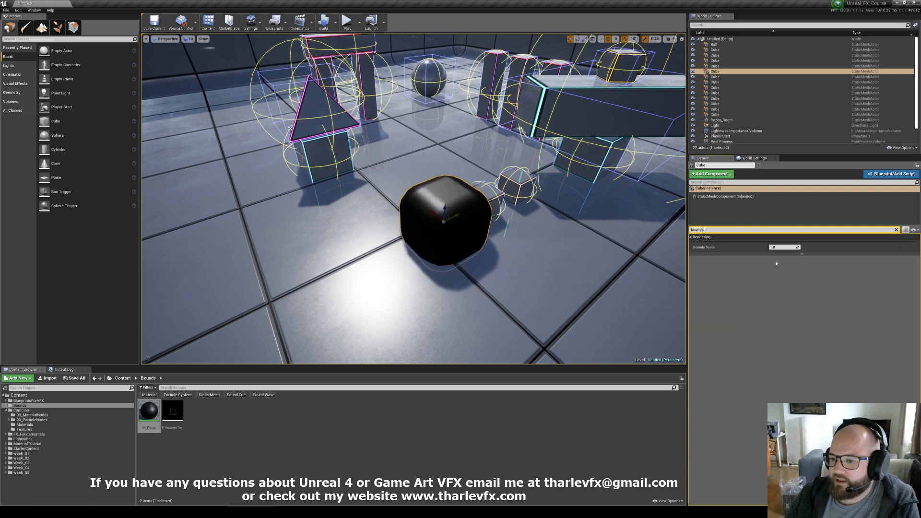
pyautogui.moveTo(703, 246)
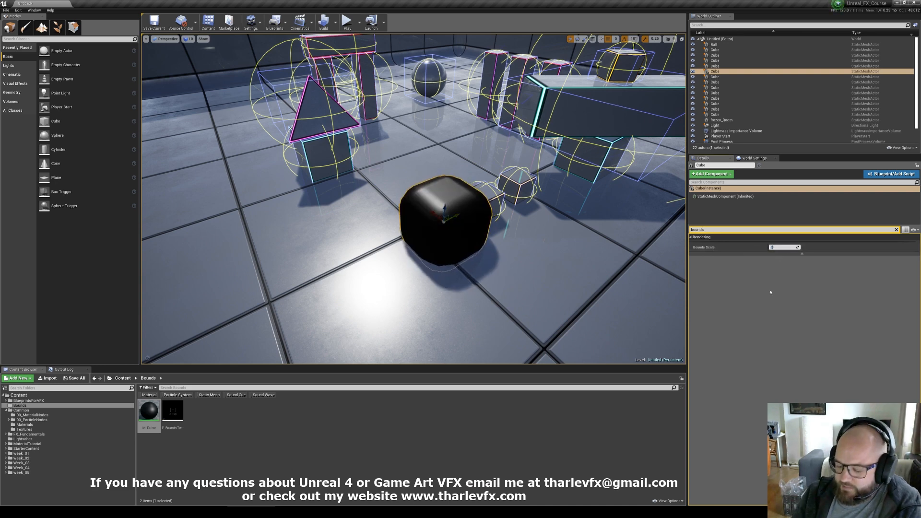
# Step: Bring up the context menu on the black pulsing cube in the viewport
pyautogui.rightClick(423, 235)
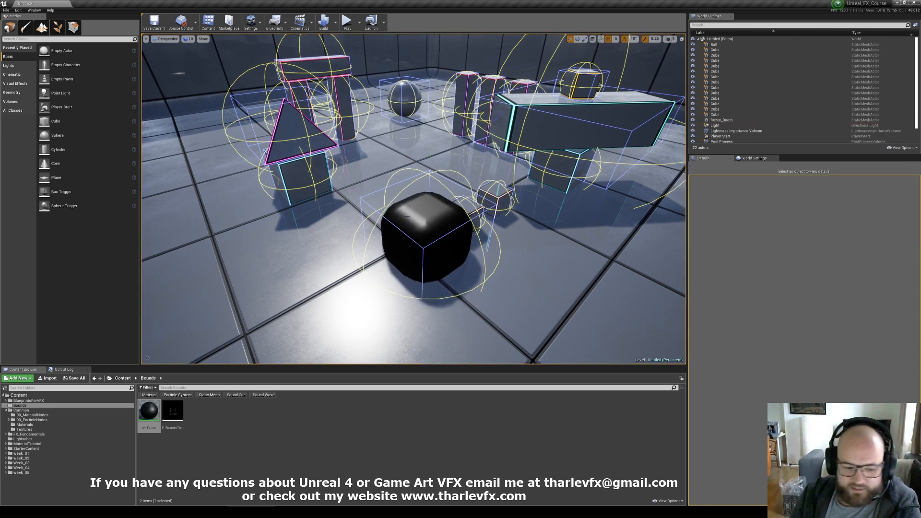
pyautogui.moveTo(148, 409)
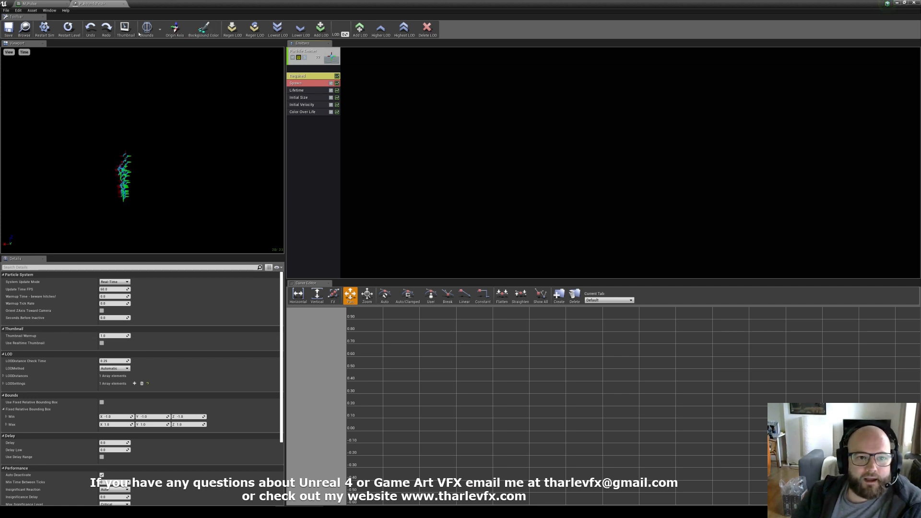
# Step: Show particle bounds in Cascade's preview and enable Use Fixed Relative Bounding Box
pyautogui.click(146, 29)
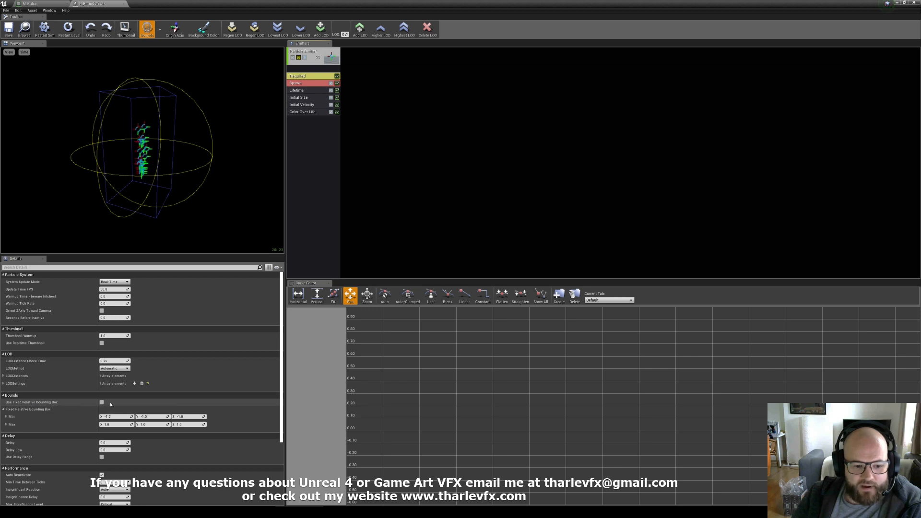
pyautogui.click(102, 402)
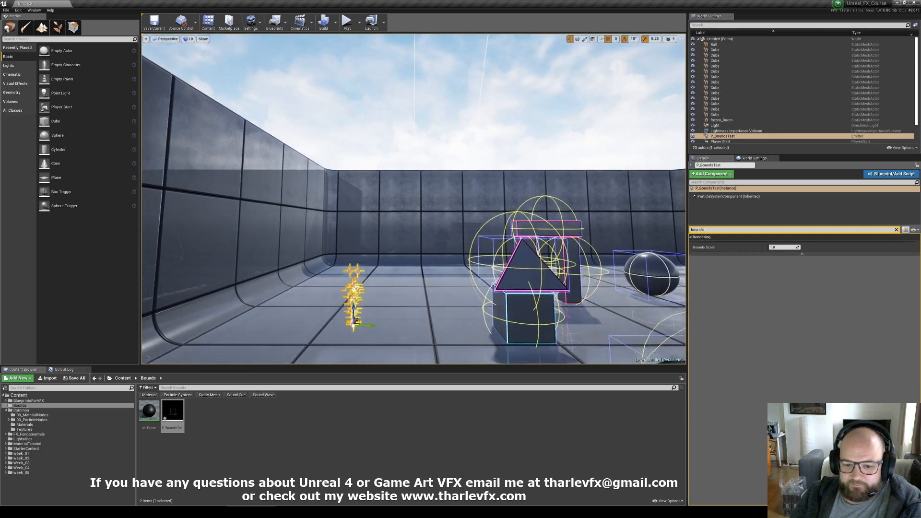
# Step: Open the P_BoundsTest particle system in Cascade to set its fixed bounds
pyautogui.doubleClick(173, 409)
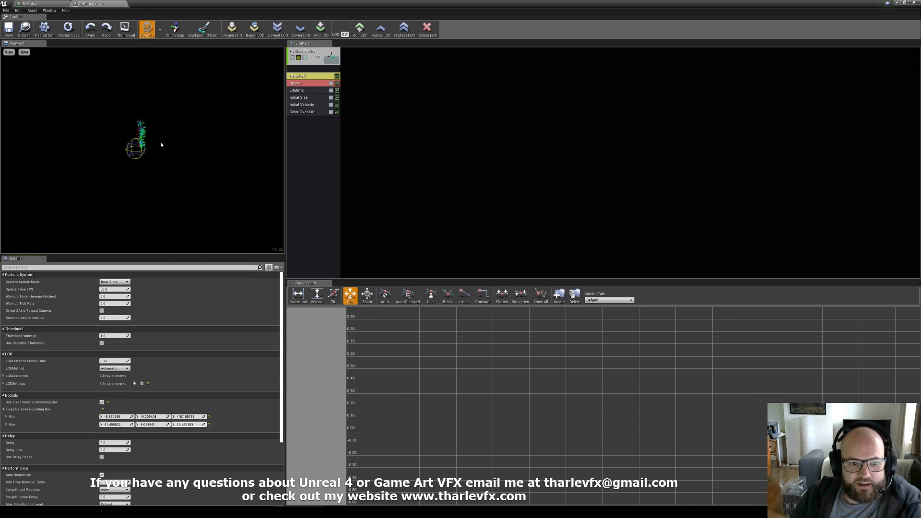
pyautogui.moveTo(146, 28)
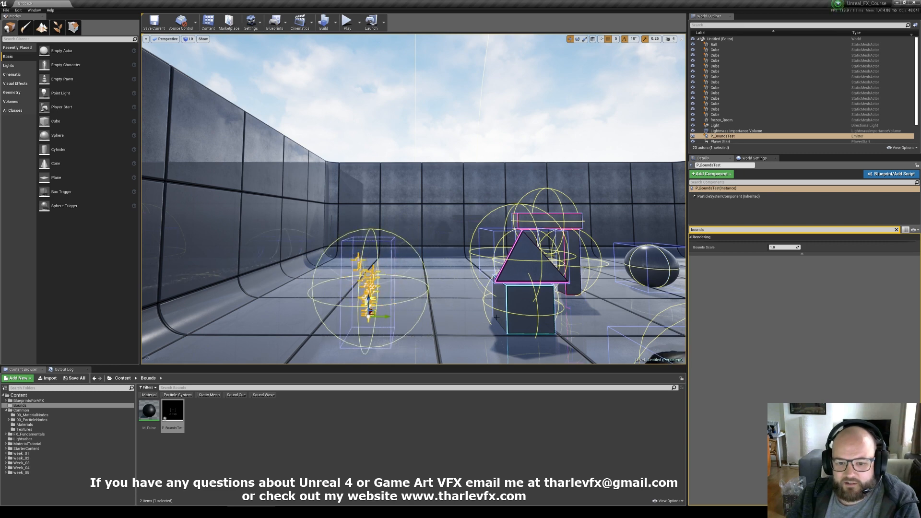
# Step: Adjust P_BoundsTest's fixed bounds in Cascade, then select the emitter in the level to view them
pyautogui.doubleClick(173, 409)
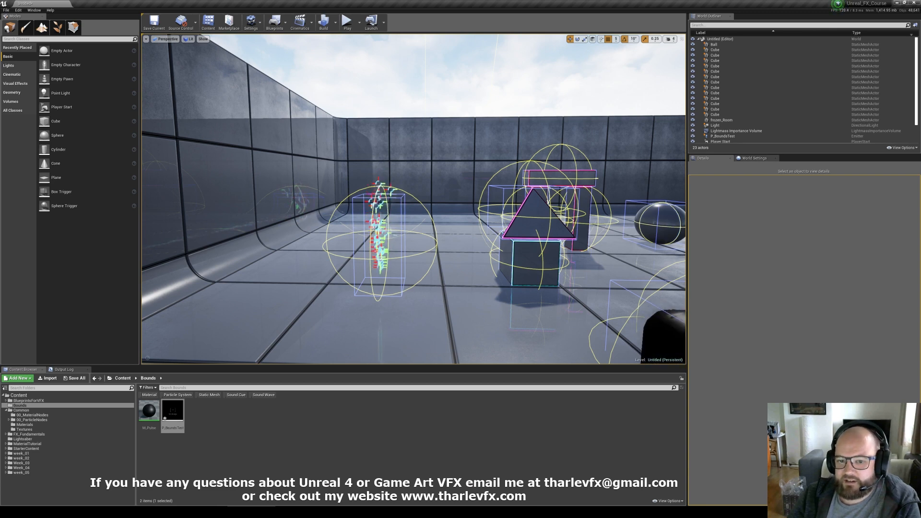
pyautogui.click(722, 135)
pyautogui.write('bounds')
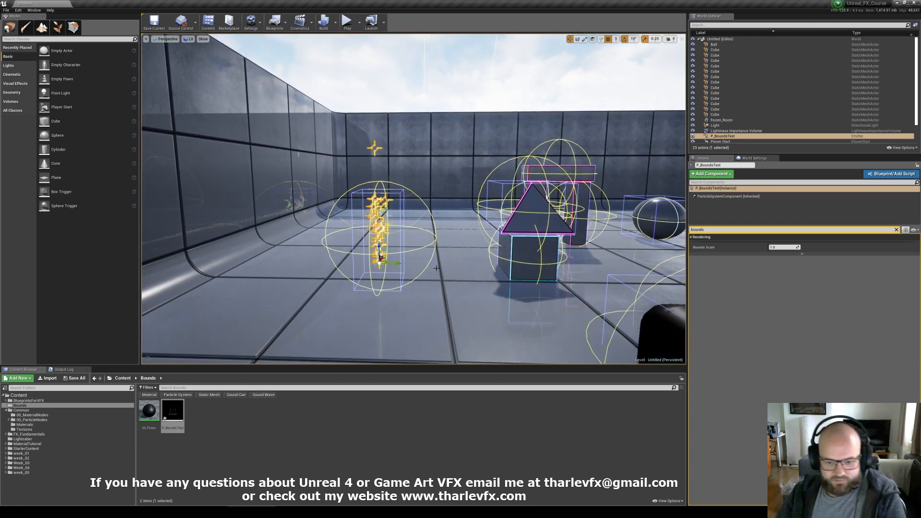
# Step: Give the P_BoundsTest emitter New GPU Sprites type data in Cascade
pyautogui.doubleClick(172, 410)
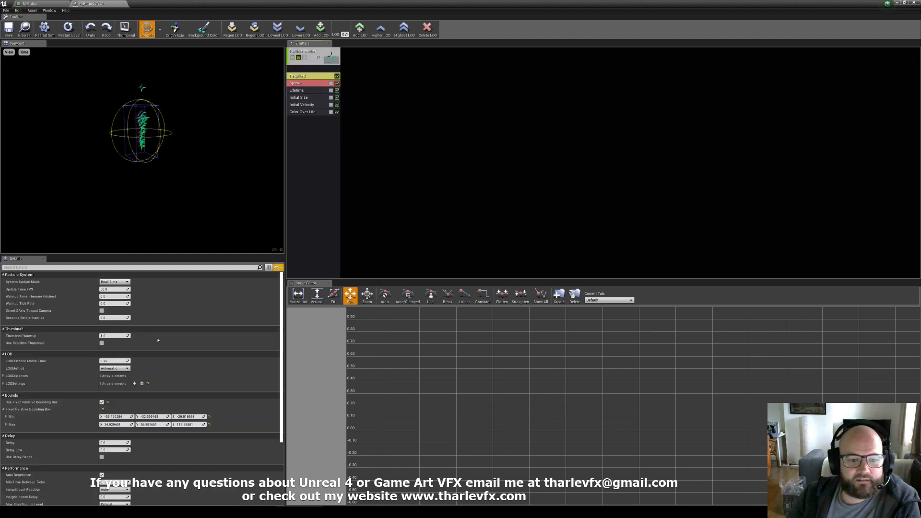
pyautogui.click(101, 402)
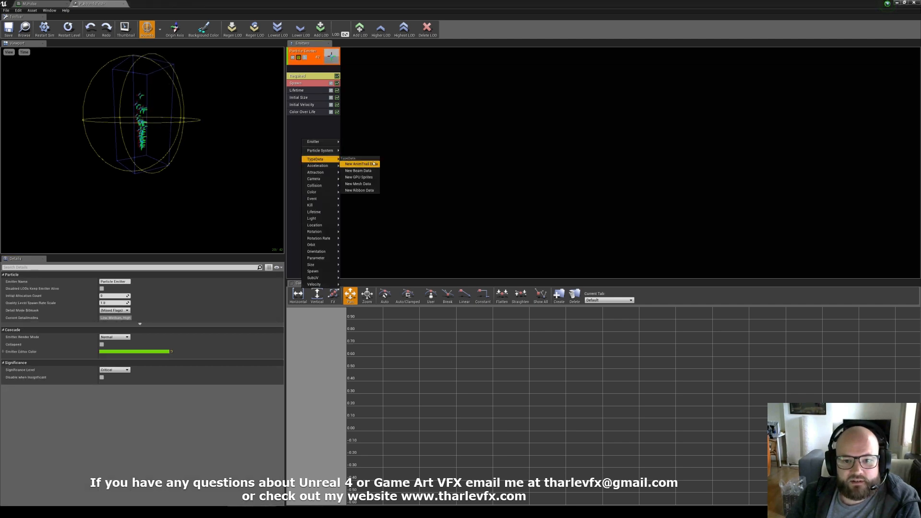
pyautogui.click(359, 177)
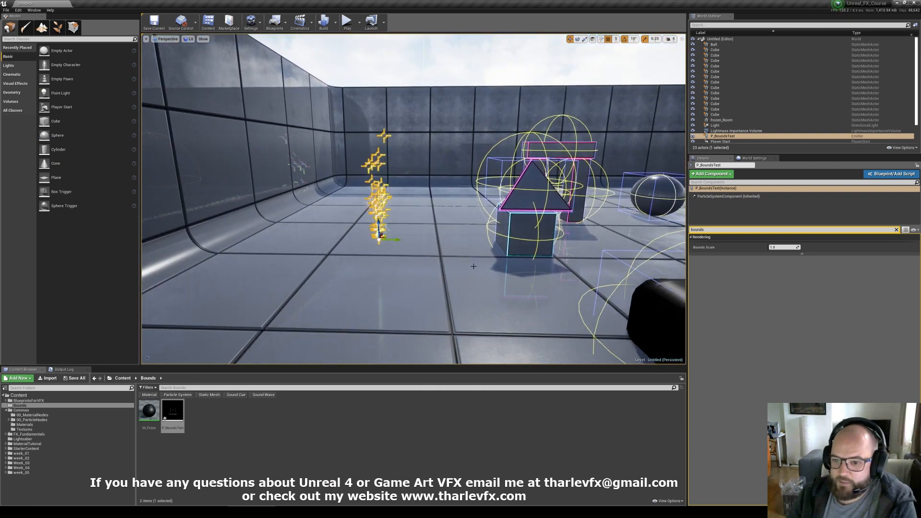
# Step: Reopen P_BoundsTest in Cascade with bounds shown and assign the emitter a different Type Data option
pyautogui.doubleClick(173, 409)
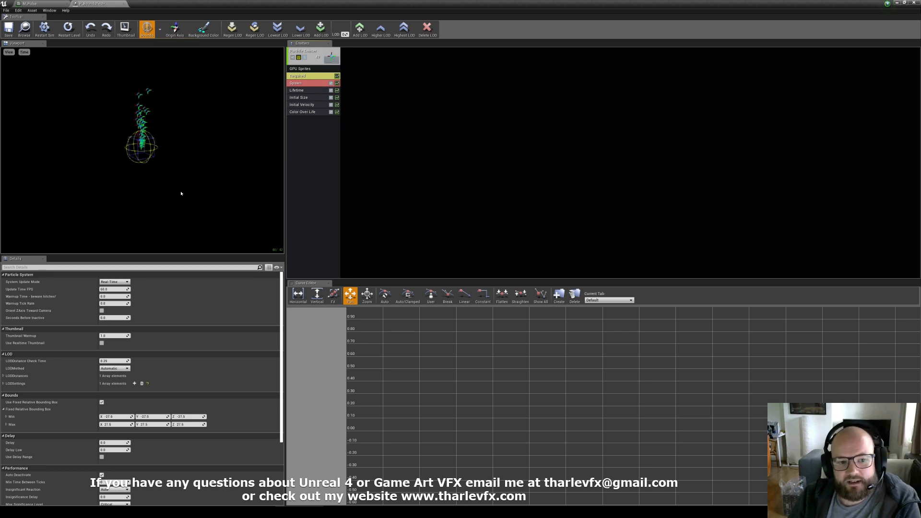
pyautogui.click(146, 30)
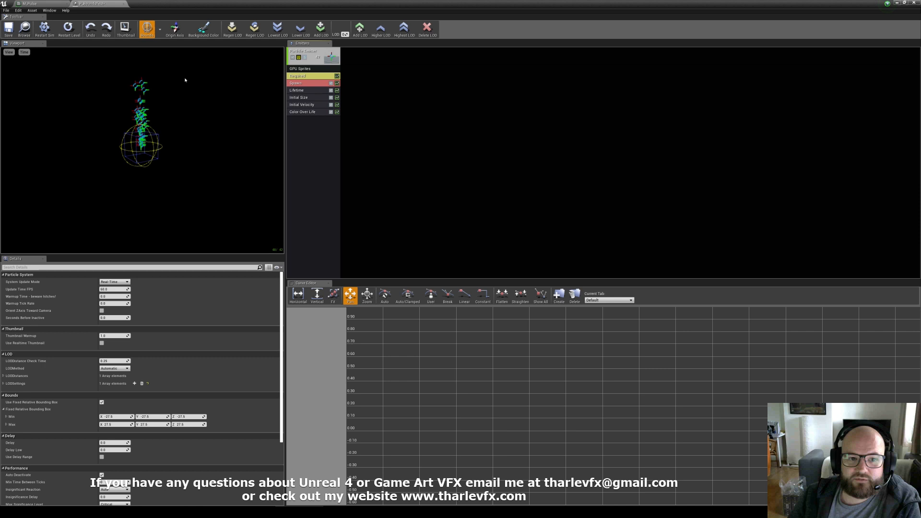
pyautogui.click(313, 56)
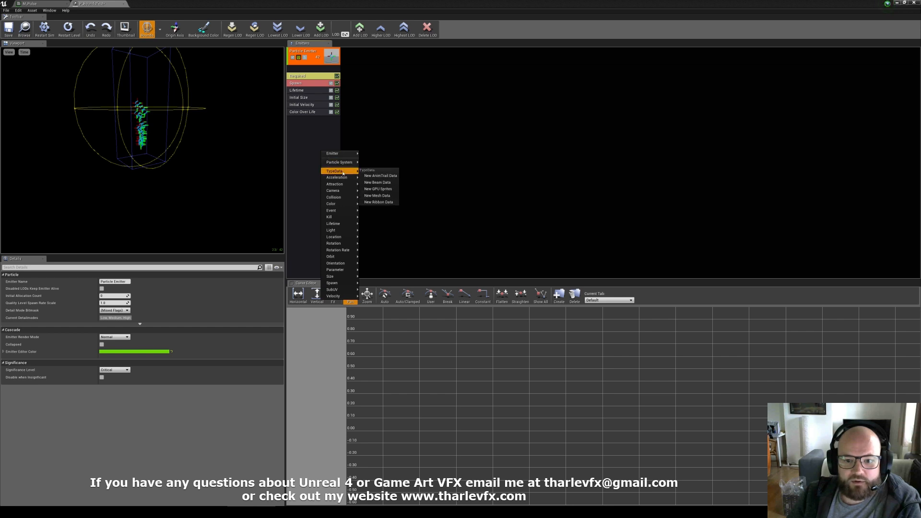
pyautogui.click(378, 189)
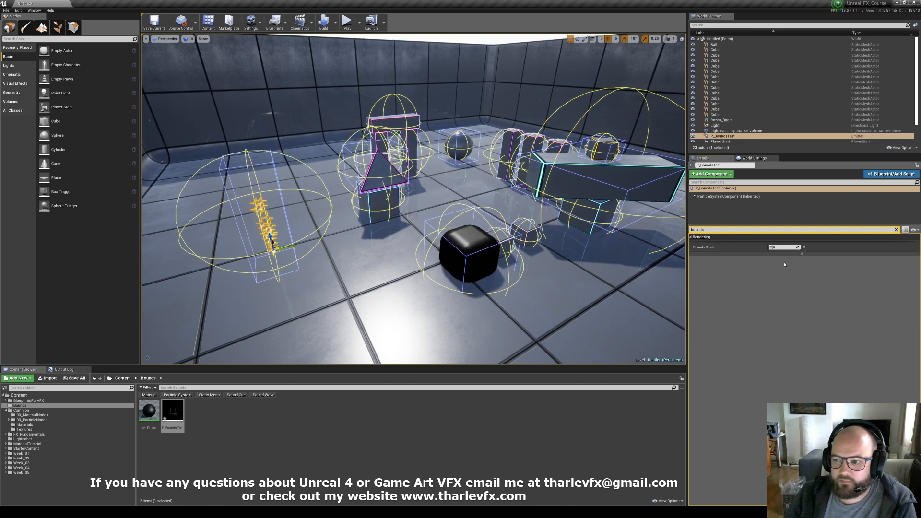
pyautogui.moveTo(780, 260)
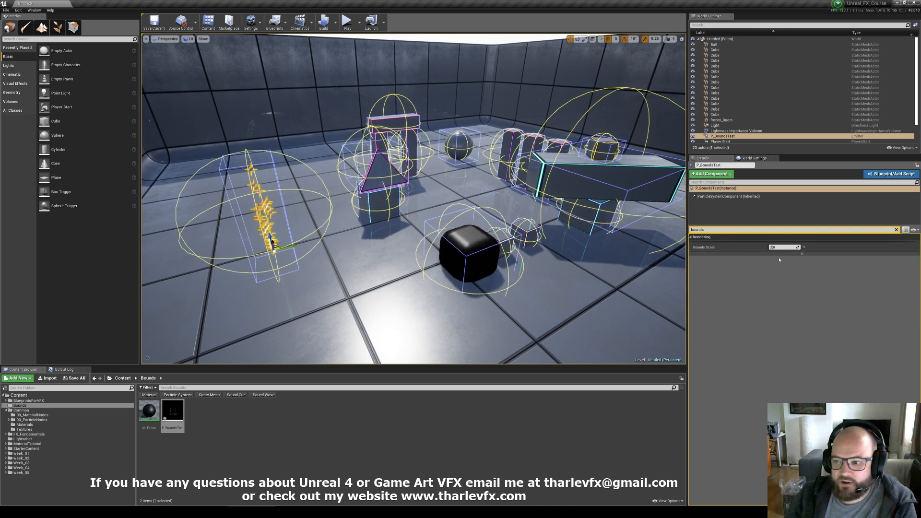